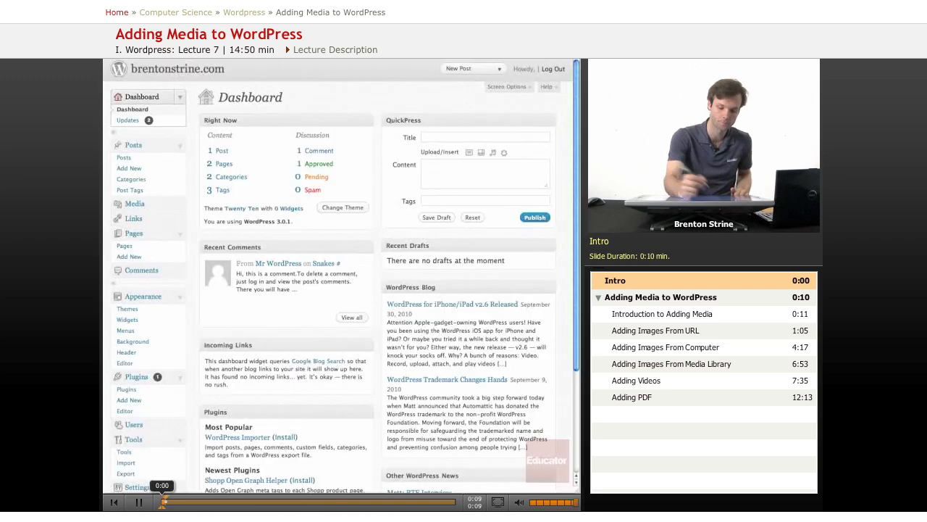
# Step: Go from the Dashboard to the Posts list containing the published post 'Snakes'
pyautogui.click(662, 313)
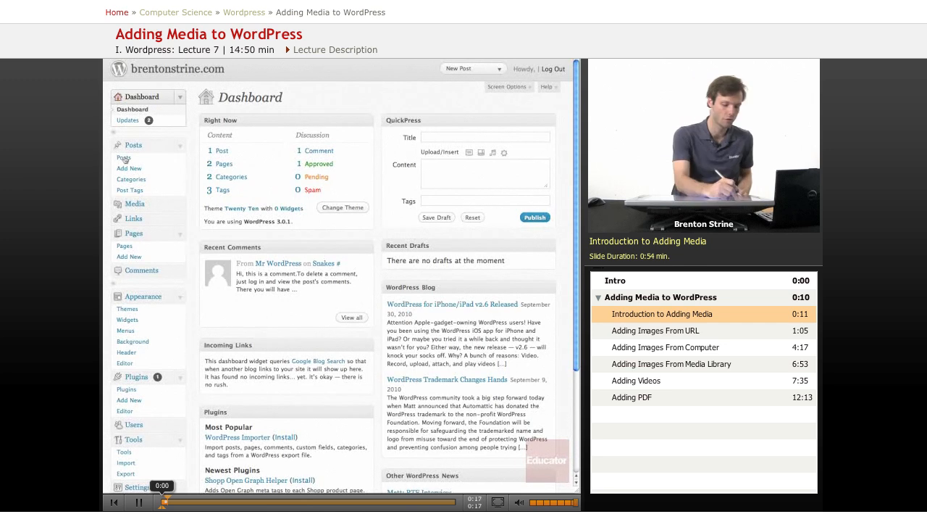
pyautogui.click(133, 145)
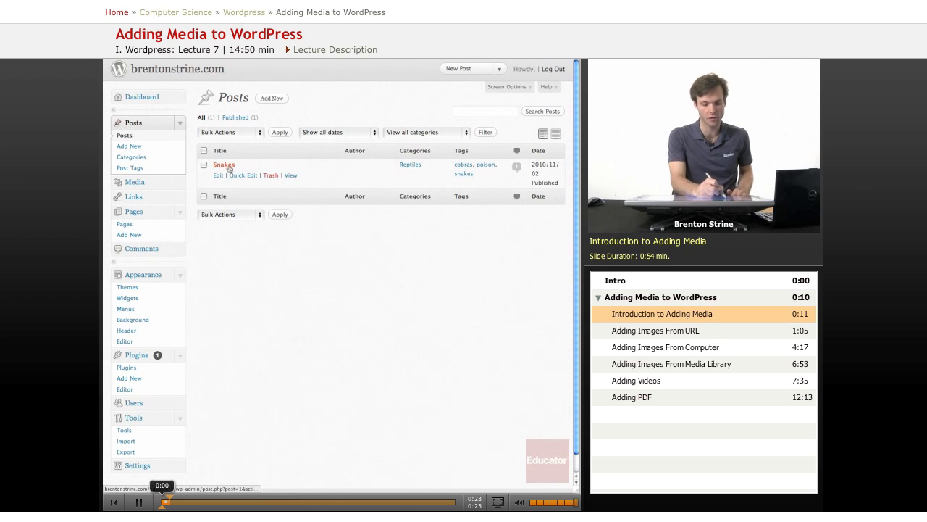
# Step: Edit the 'Snakes' post and bring up the Add an Image dialog
pyautogui.click(224, 165)
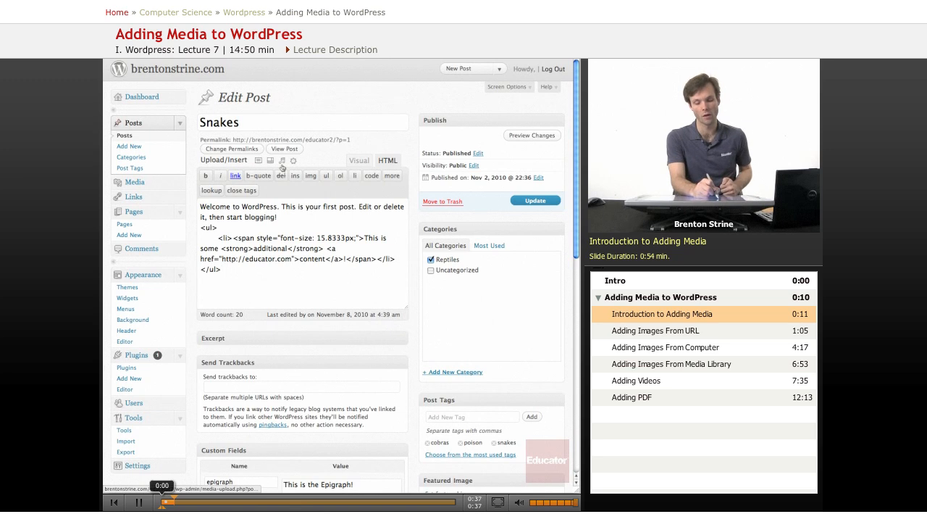
pyautogui.moveTo(296, 159)
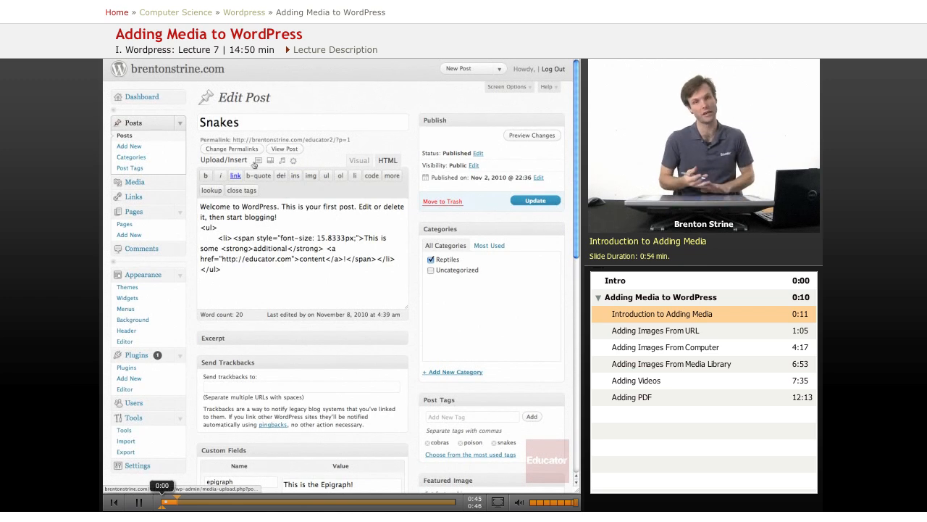
pyautogui.moveTo(256, 160)
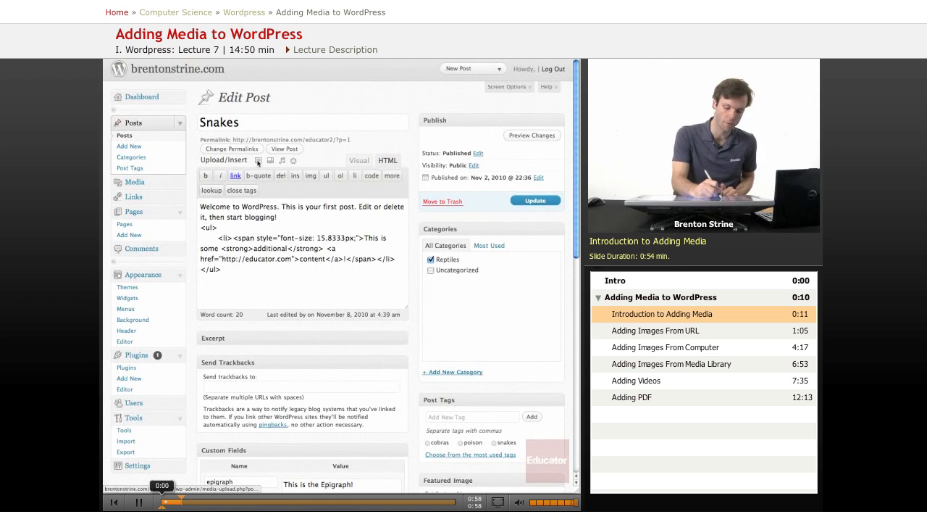
pyautogui.click(258, 159)
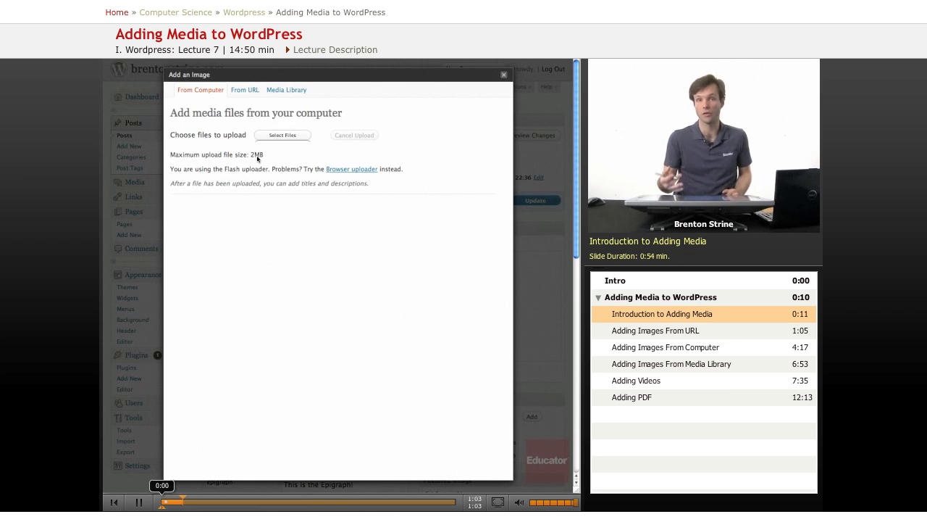
pyautogui.click(655, 330)
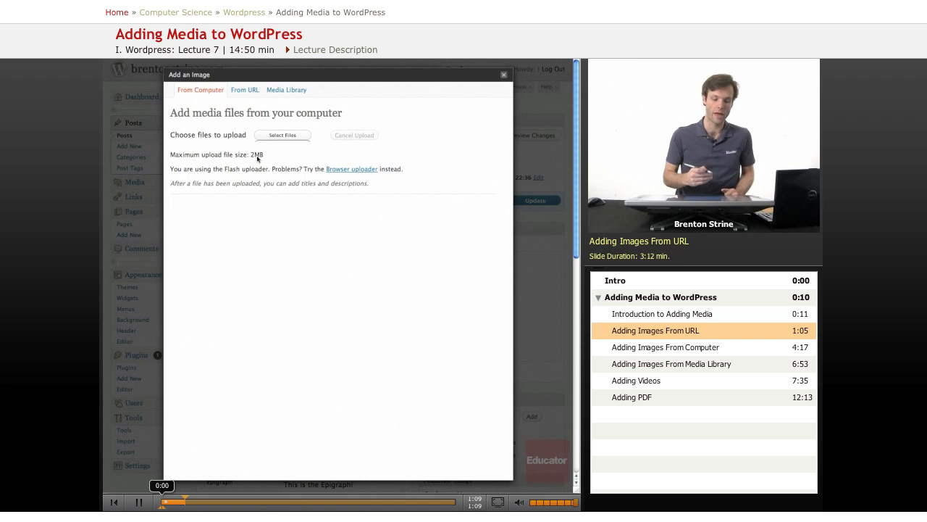
pyautogui.moveTo(214, 106)
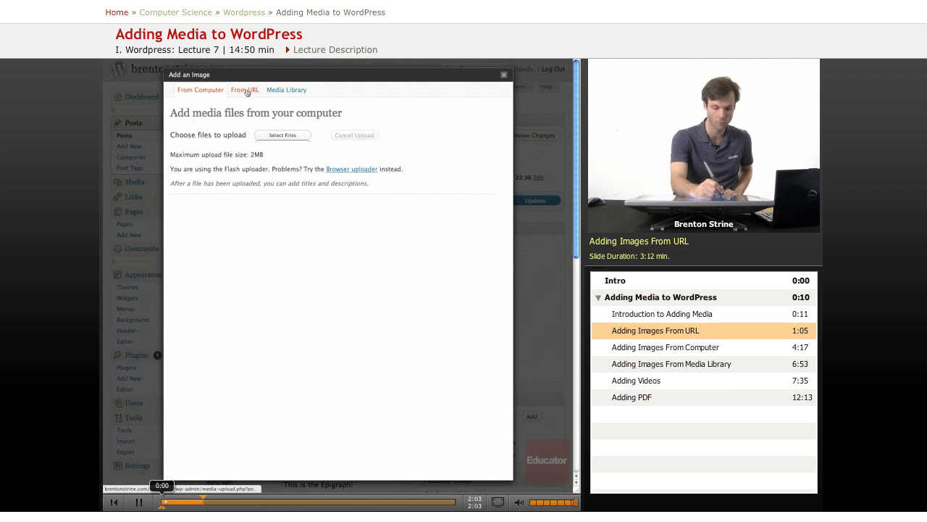
# Step: Enter the image's .jpg web address under From URL and title it 'Facebook Cat'
pyautogui.click(244, 90)
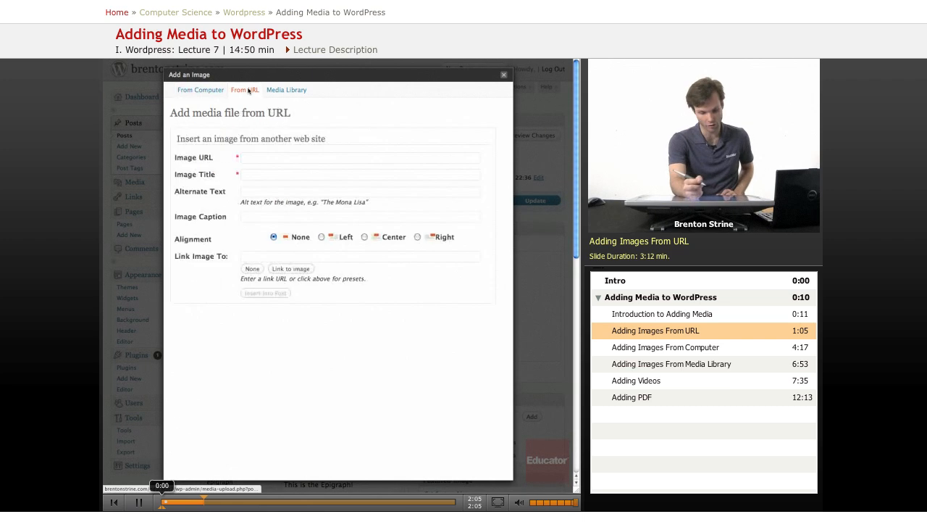
pyautogui.click(360, 156)
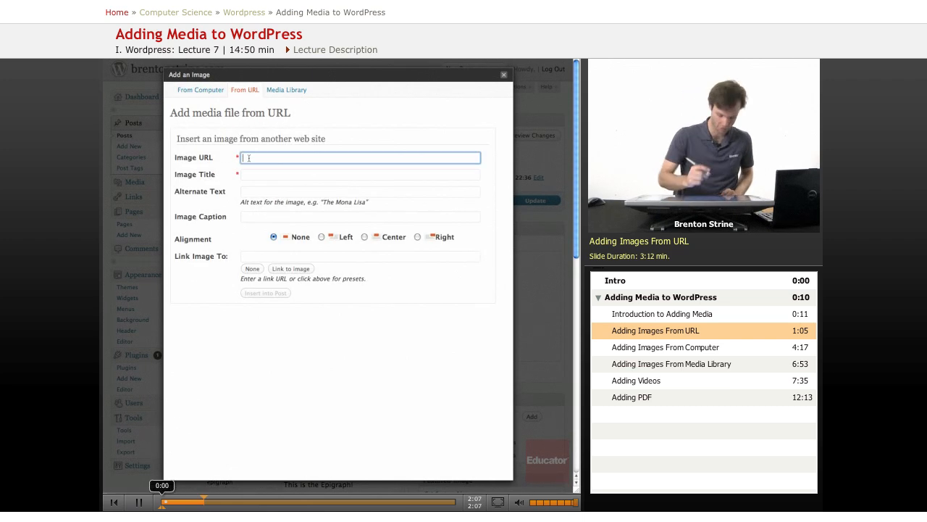
pyautogui.write('files.wordpress.com/2010/10/58889536-7c4d-4722-a0d7-e9ffe76e2e7a.jpg')
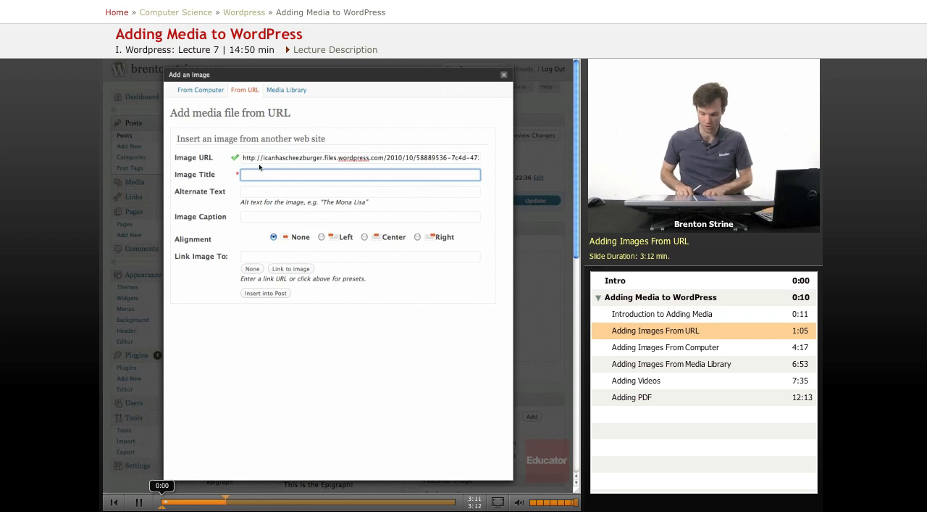
pyautogui.write('Face')
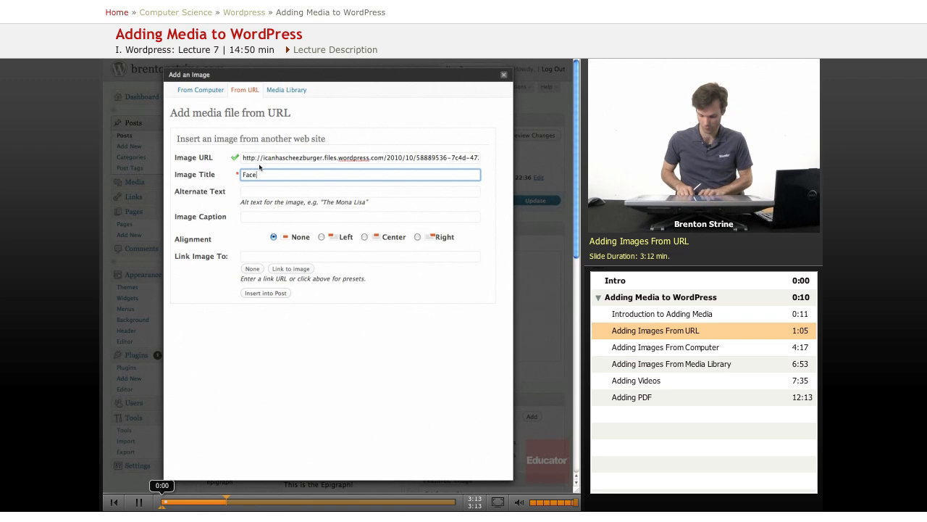
pyautogui.write('book Cat')
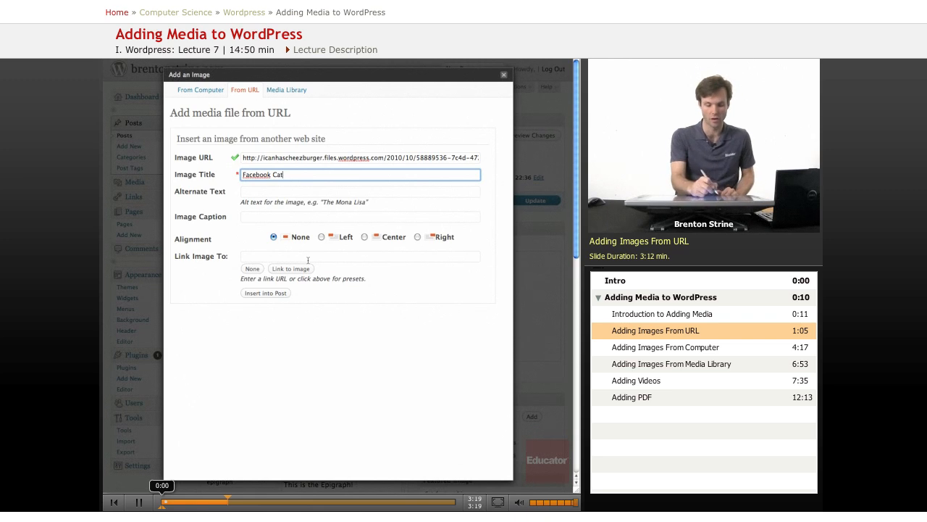
# Step: Insert the image, update the post, and view the cat picture live on the site
pyautogui.click(265, 292)
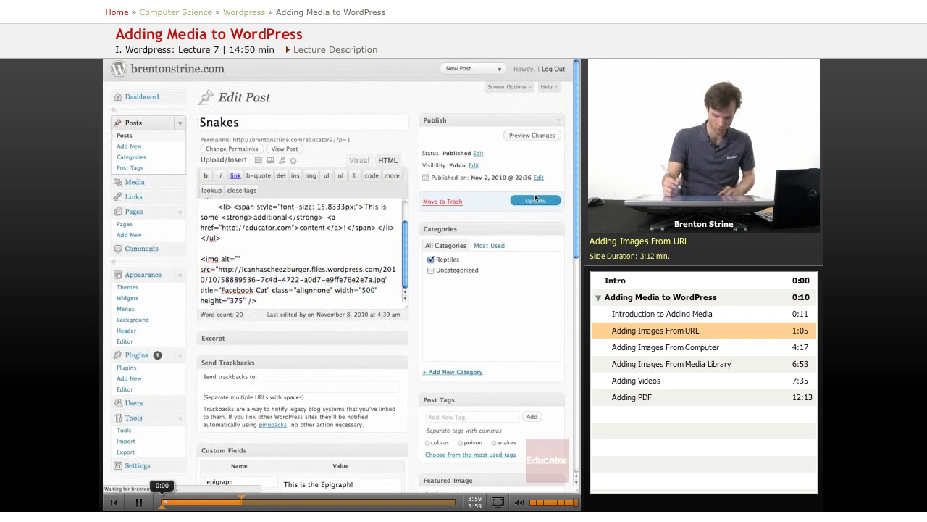
pyautogui.click(535, 200)
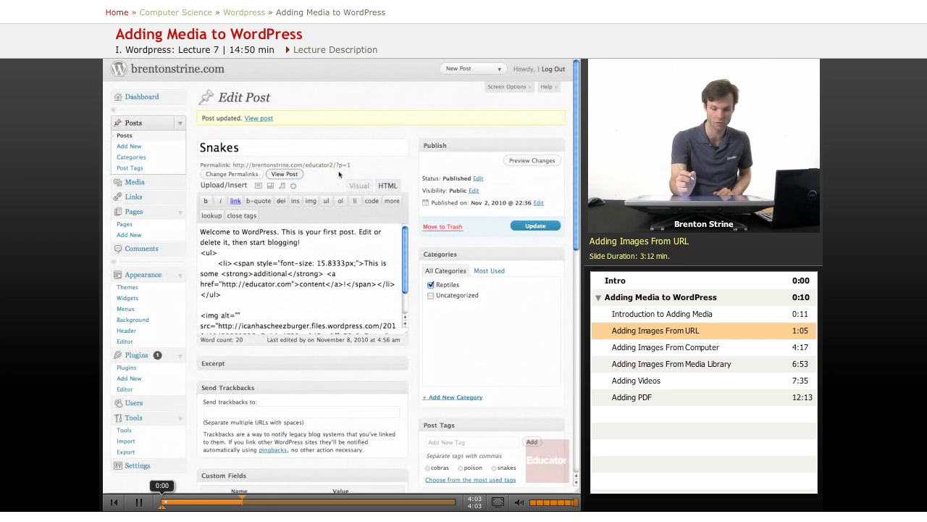
pyautogui.click(258, 118)
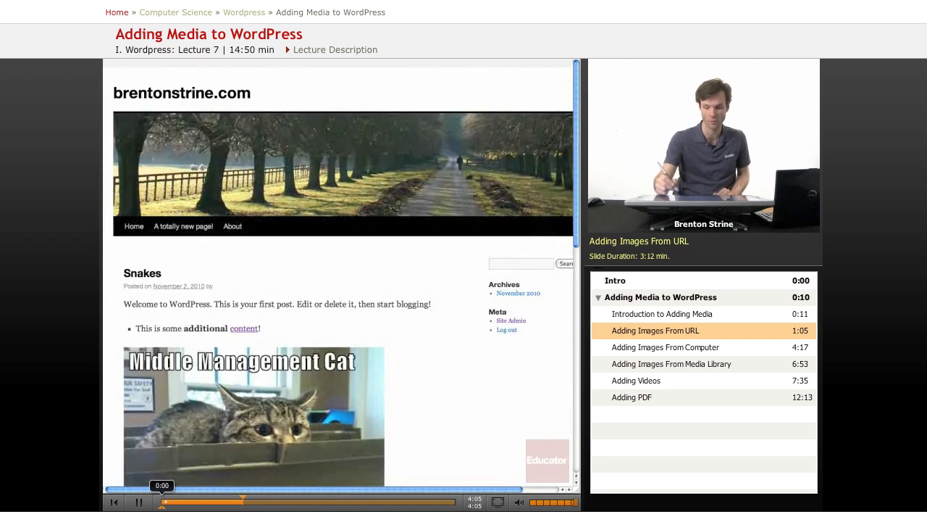
pyautogui.scroll(-3)
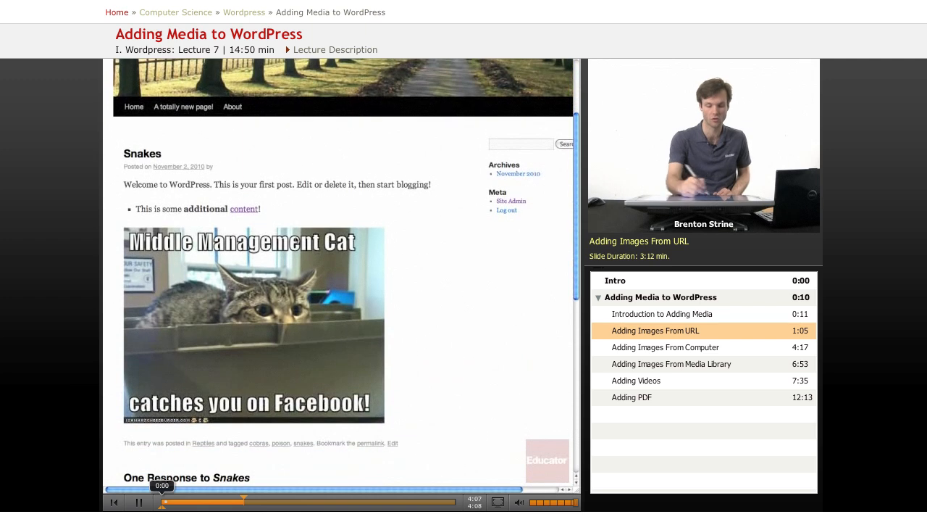